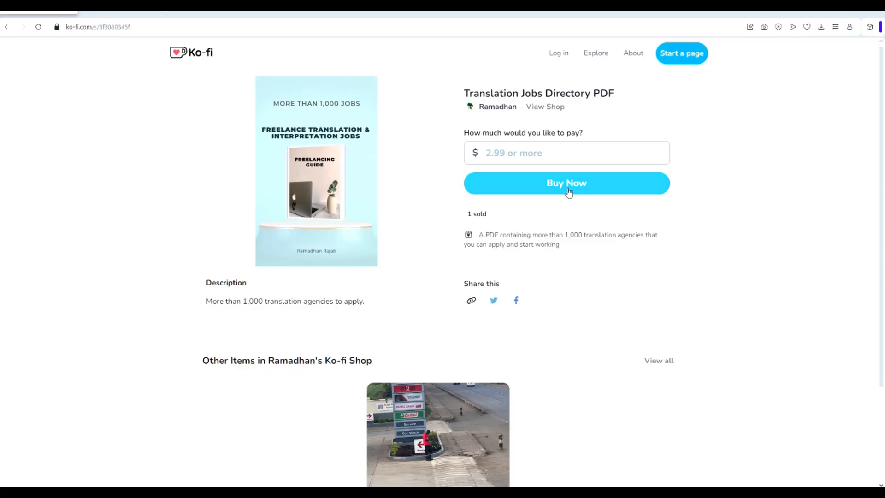
Step: Buy the Translation Jobs Directory PDF at the default $2.99 price and reach checkout
click(566, 183)
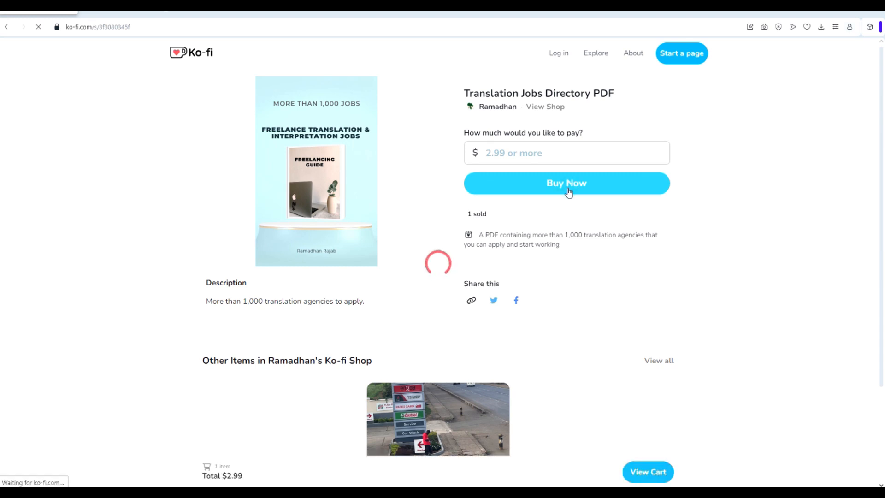
click(566, 183)
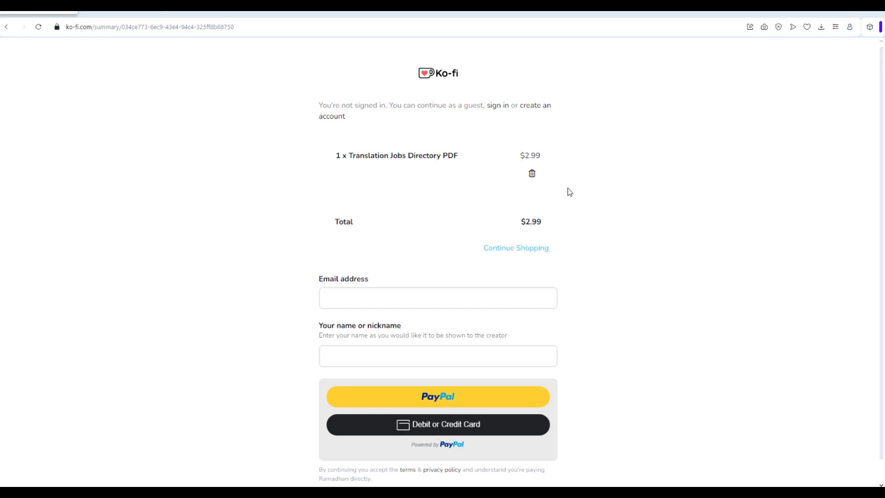
mouse_move(576, 203)
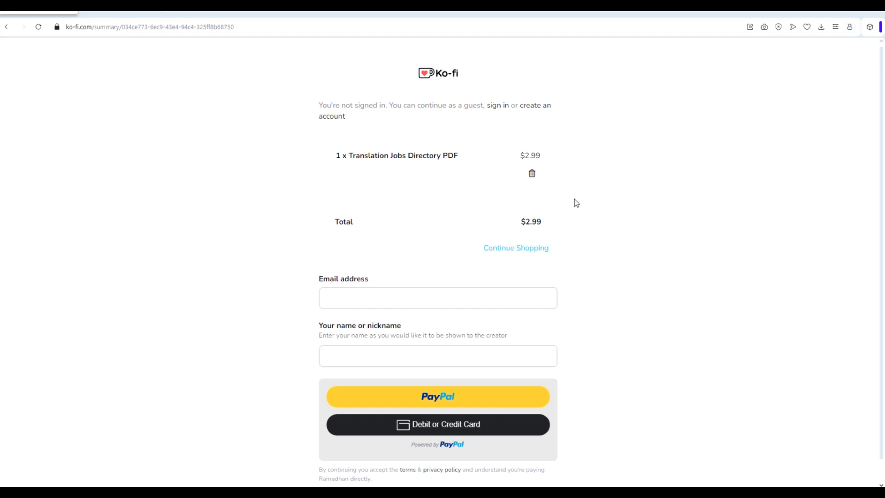